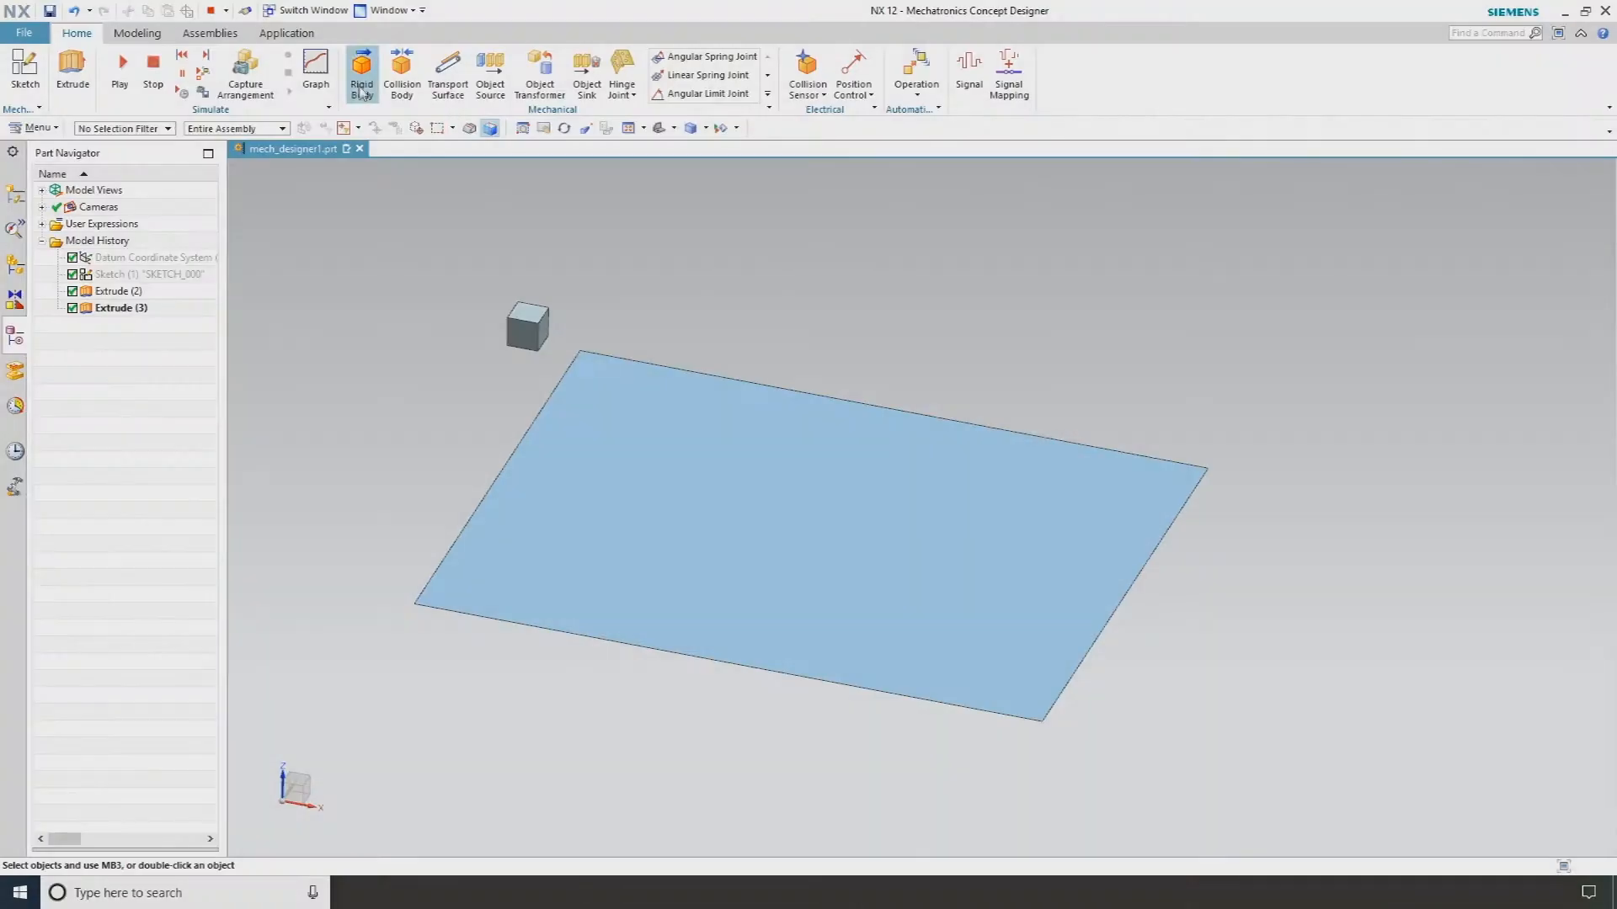
Step: Define the small block as a rigid body with automatic mass properties
left_click(360, 71)
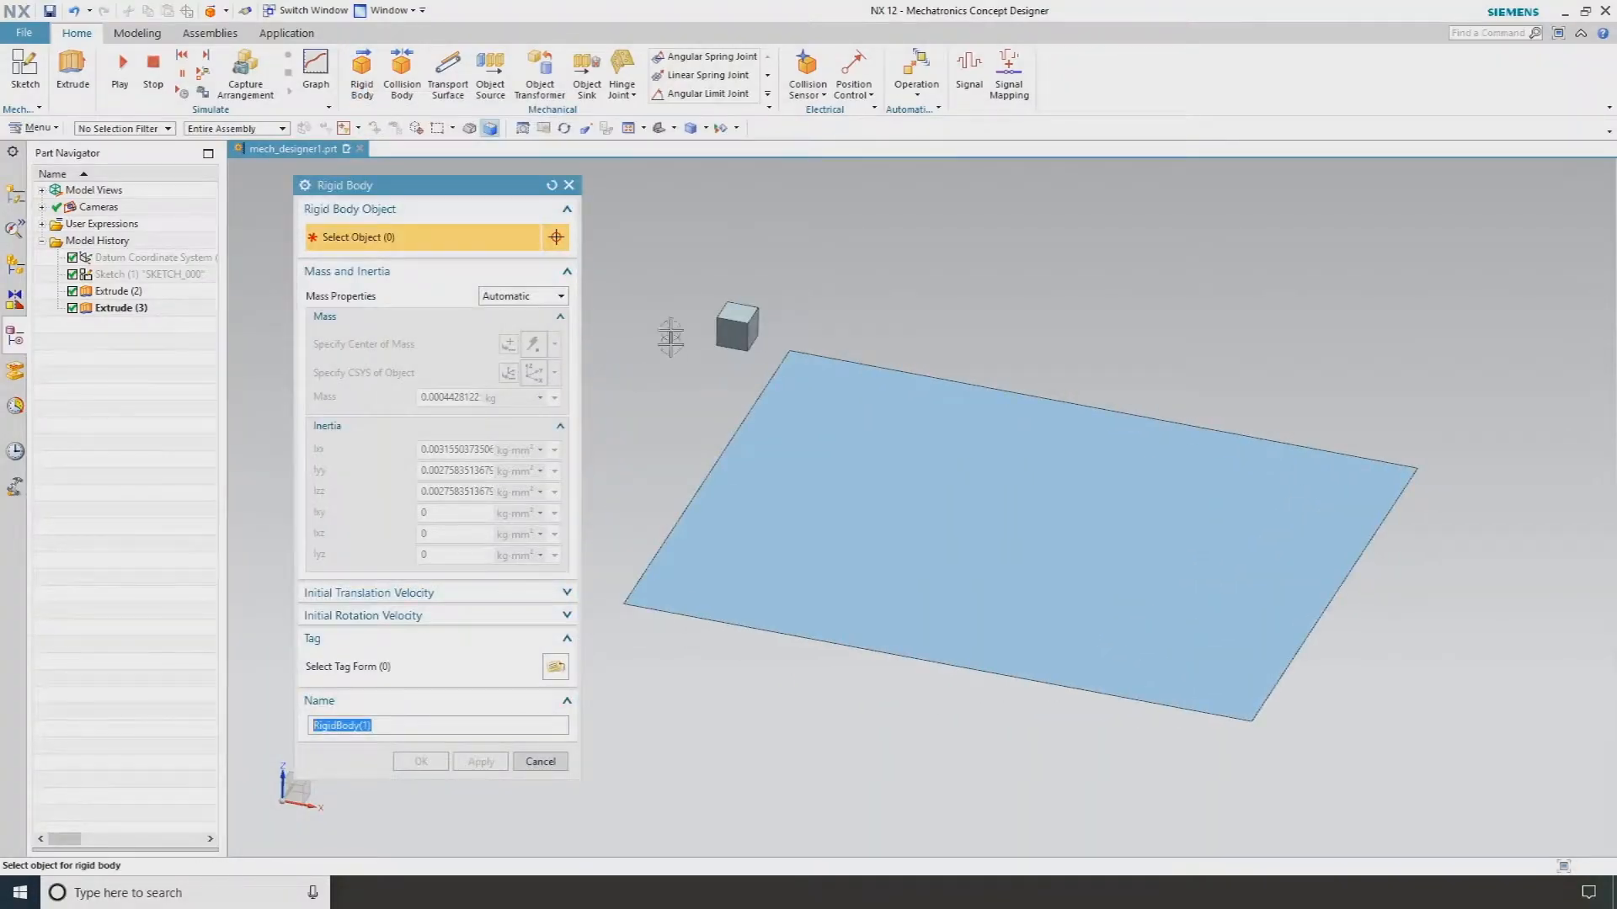
left_click(736, 326)
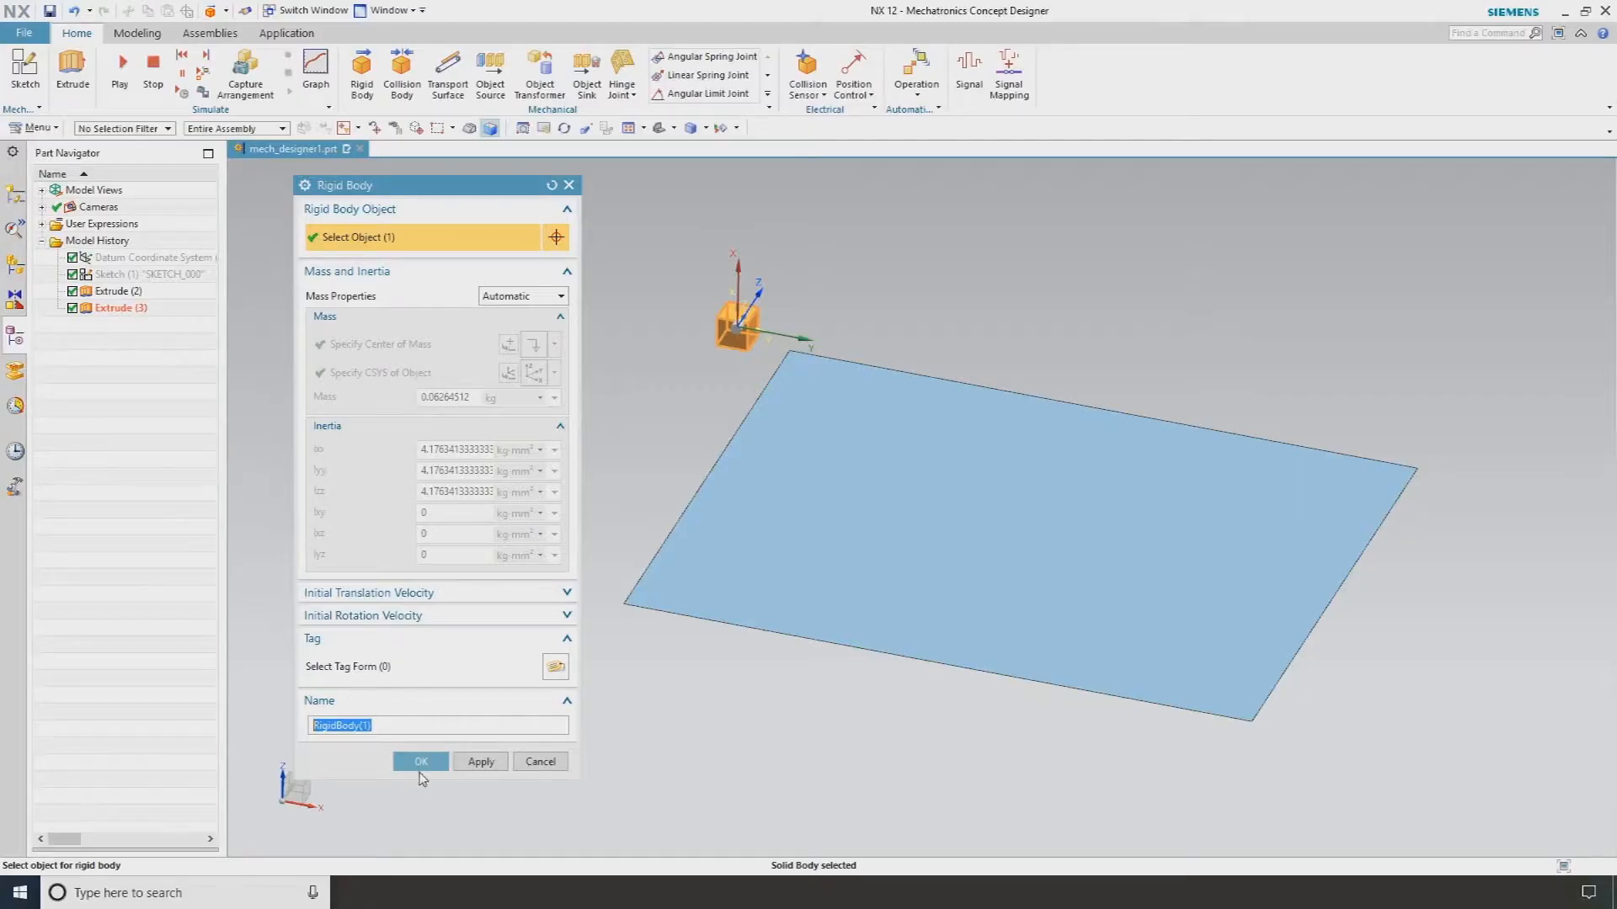
left_click(421, 761)
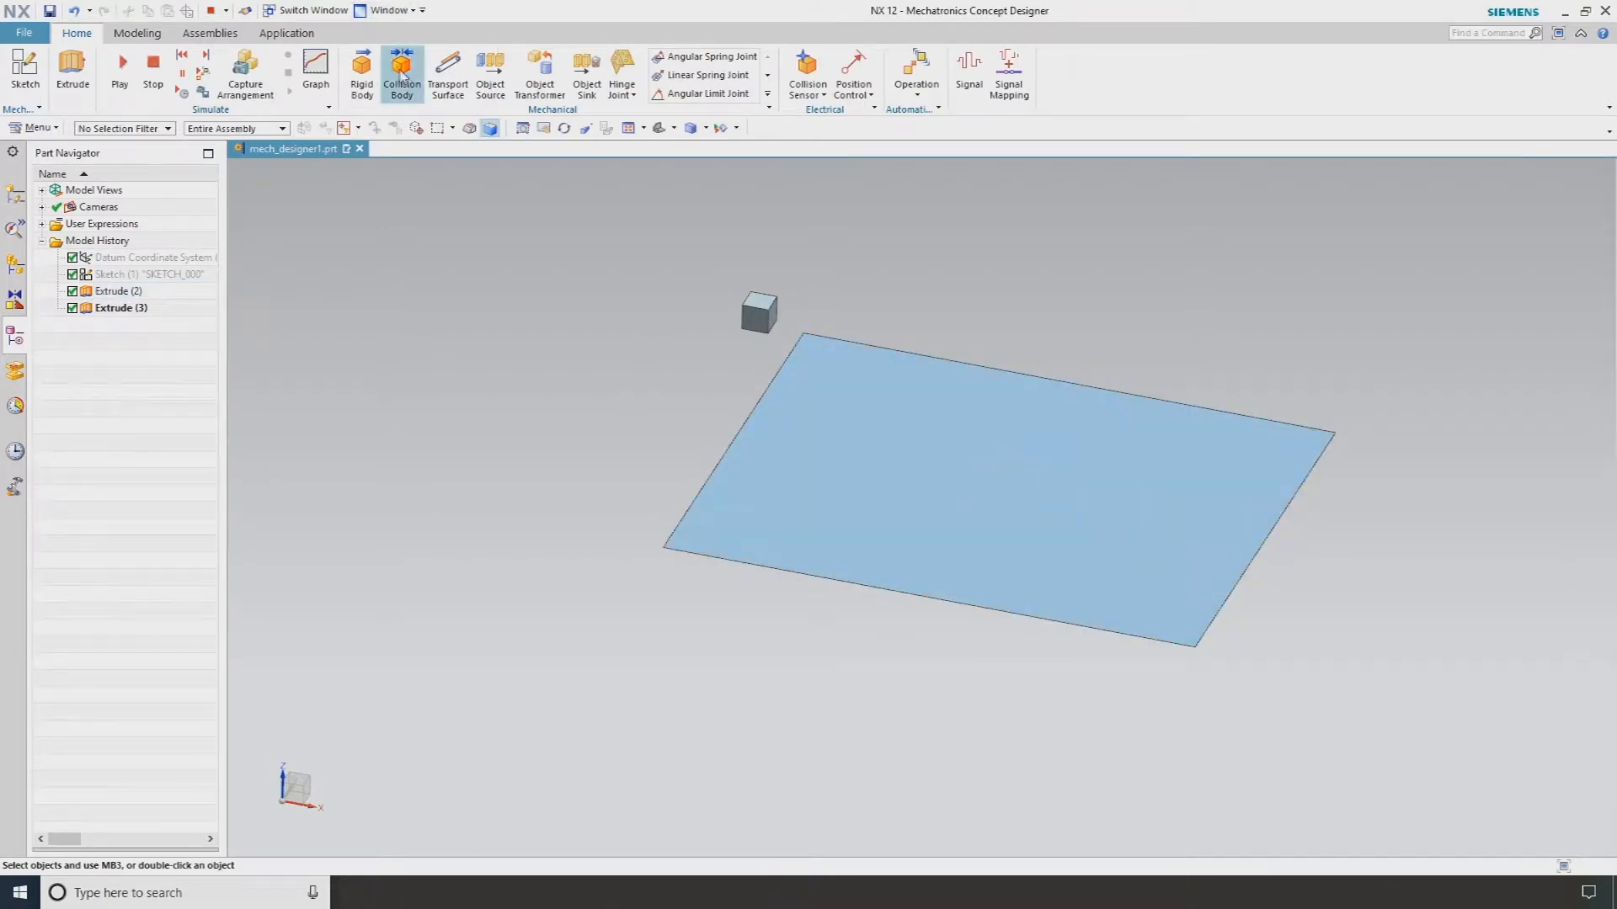
mouse_move(404, 69)
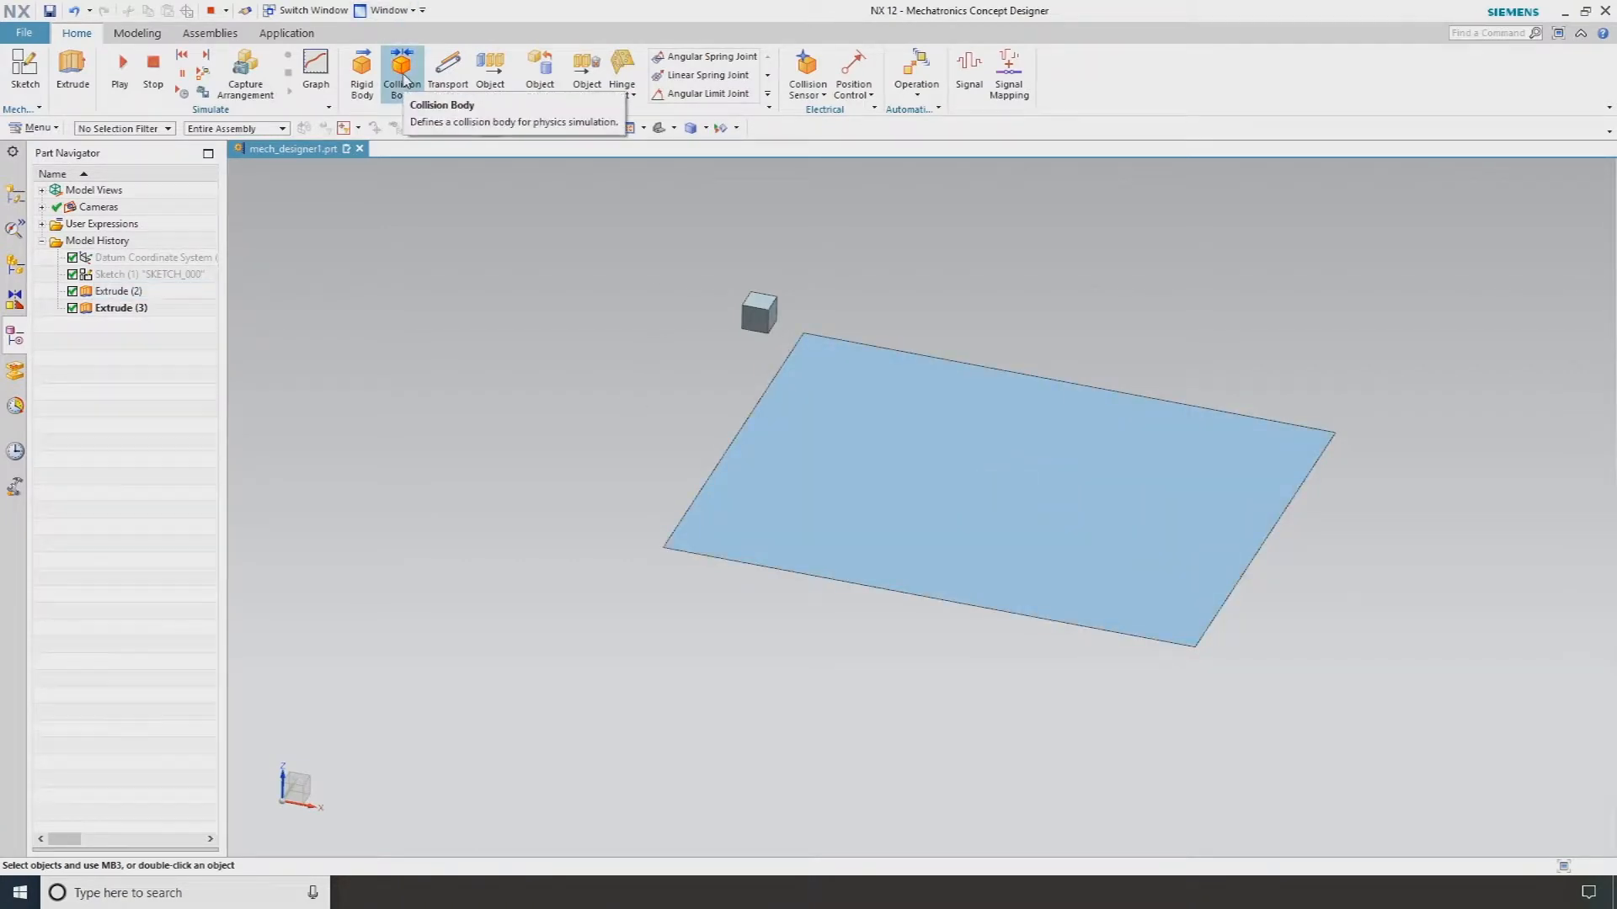
Step: Begin a collision body and select the block, bringing up QuickPick of its faces, edges and body
left_click(401, 63)
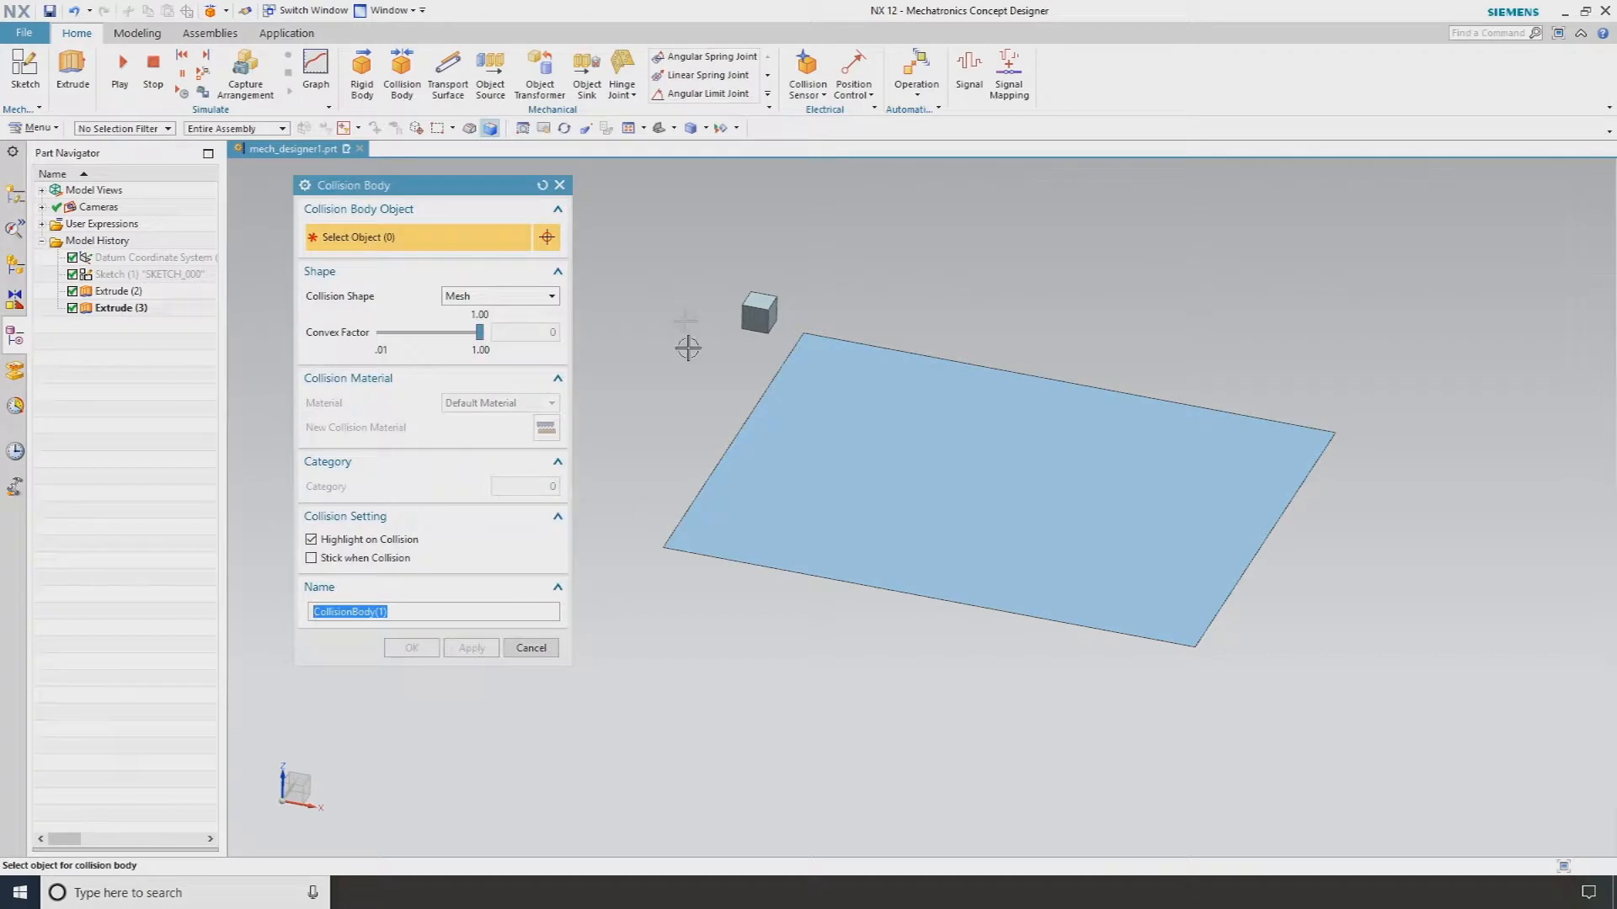
left_click(760, 313)
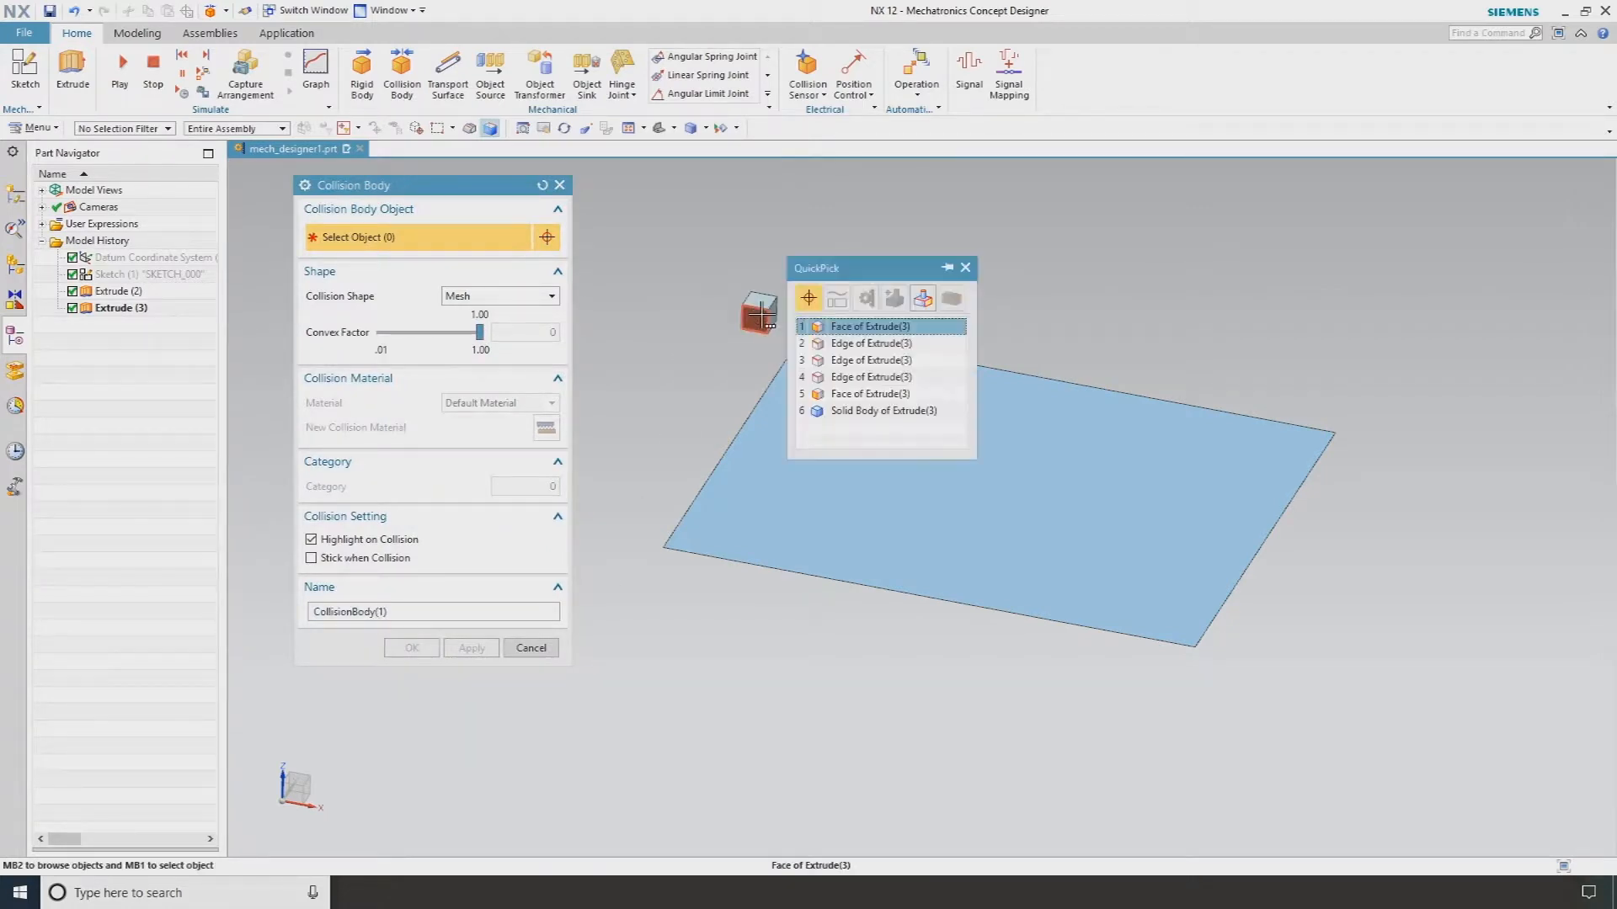